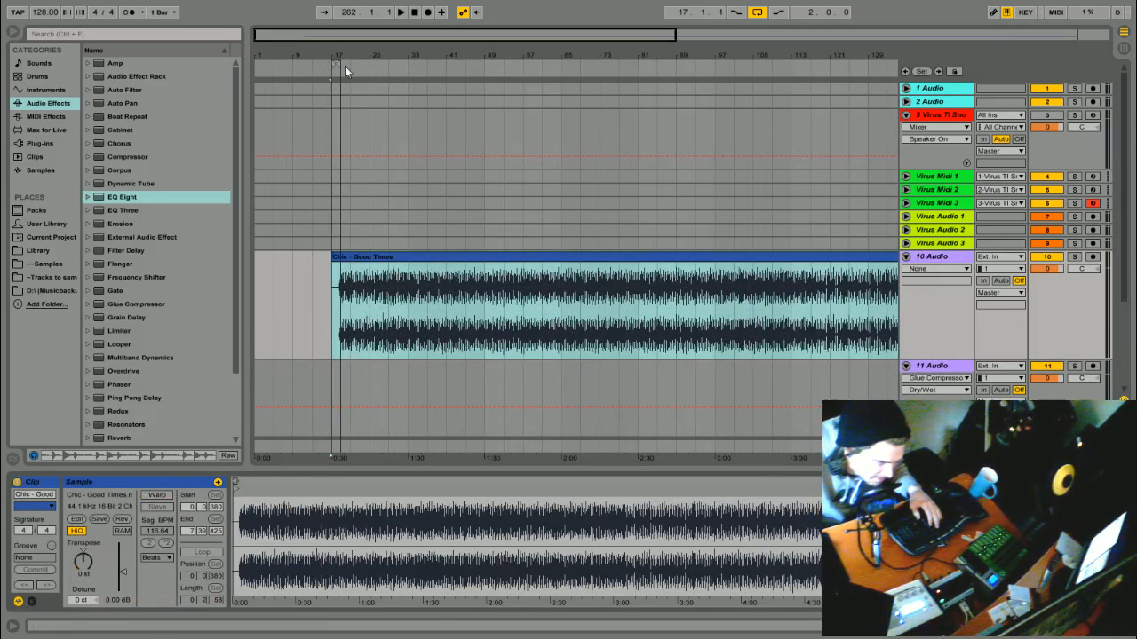
Place the Chic – Good Times clip on track 3 and split off its final section
left_click(399, 12)
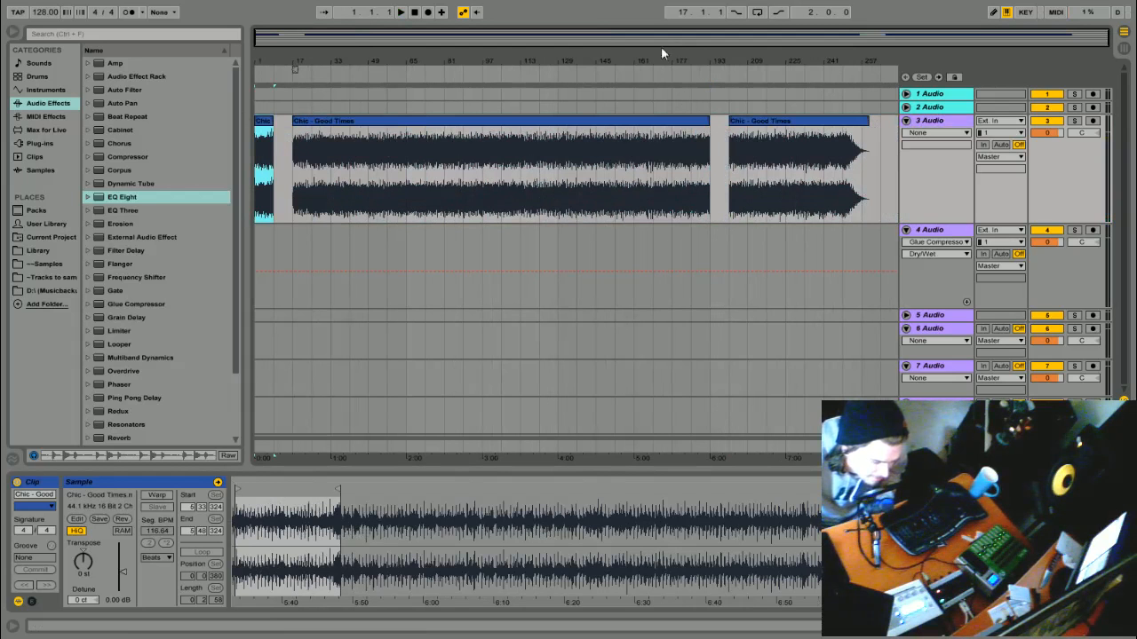
Chop the opening of the Chic clip into short pieces separated by gaps
left_click(400, 11)
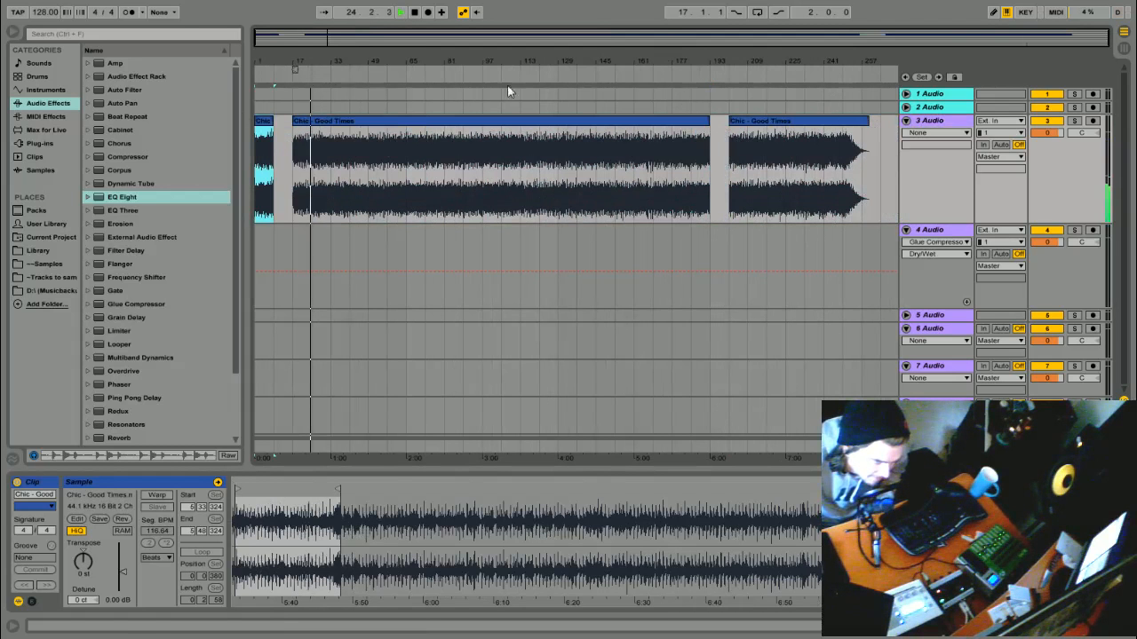
left_click(367, 72)
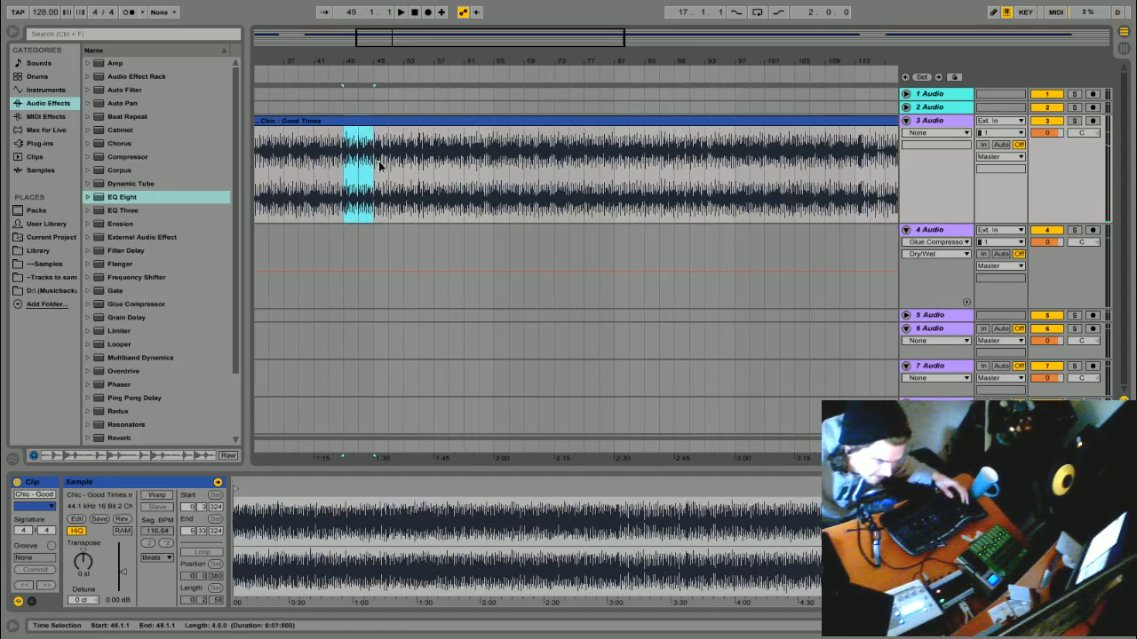
left_click(401, 12)
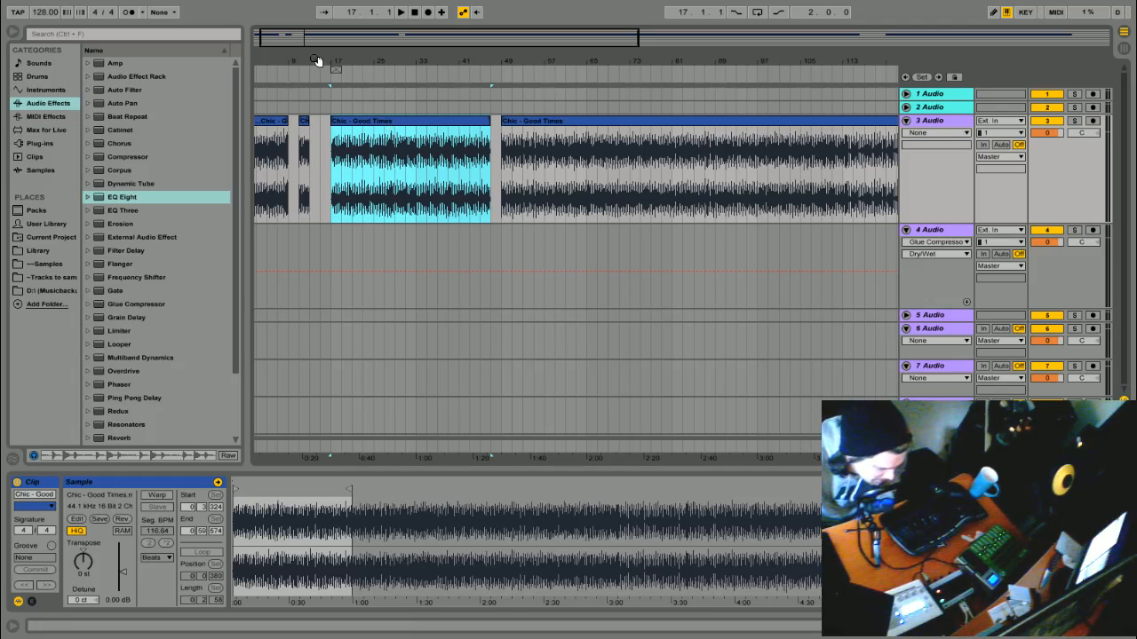
mouse_move(371, 61)
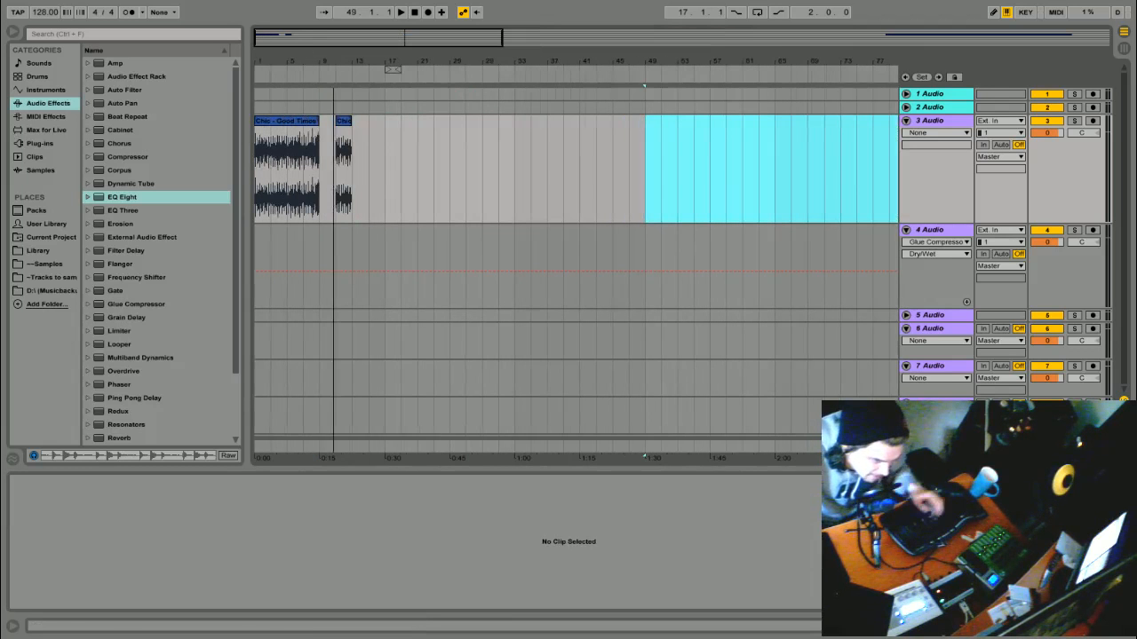
Delete the long Chic sections, keeping only the short clip near bar 17
left_click(392, 169)
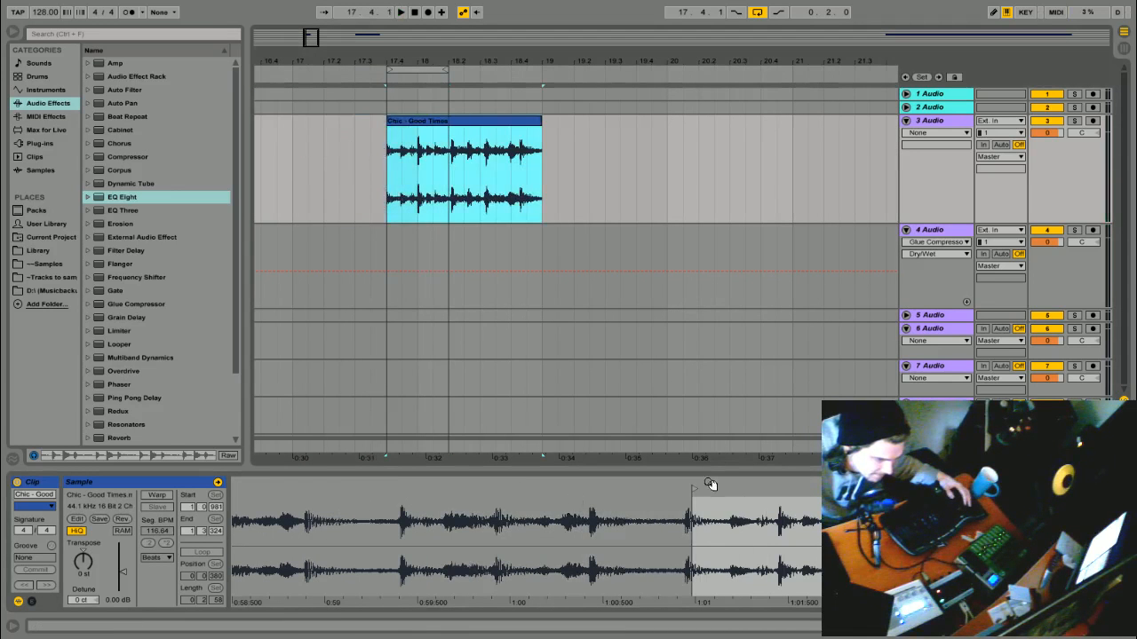
Shorten the bar-17 Chic clip, enable Warp and choose a warp mode
left_click(400, 11)
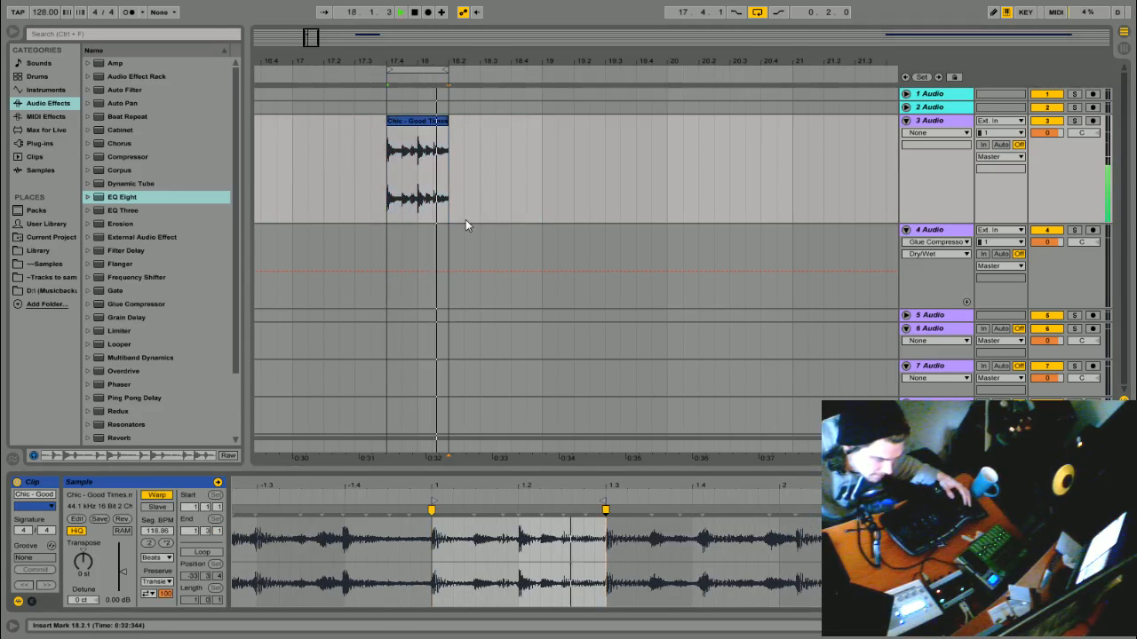
left_click(156, 557)
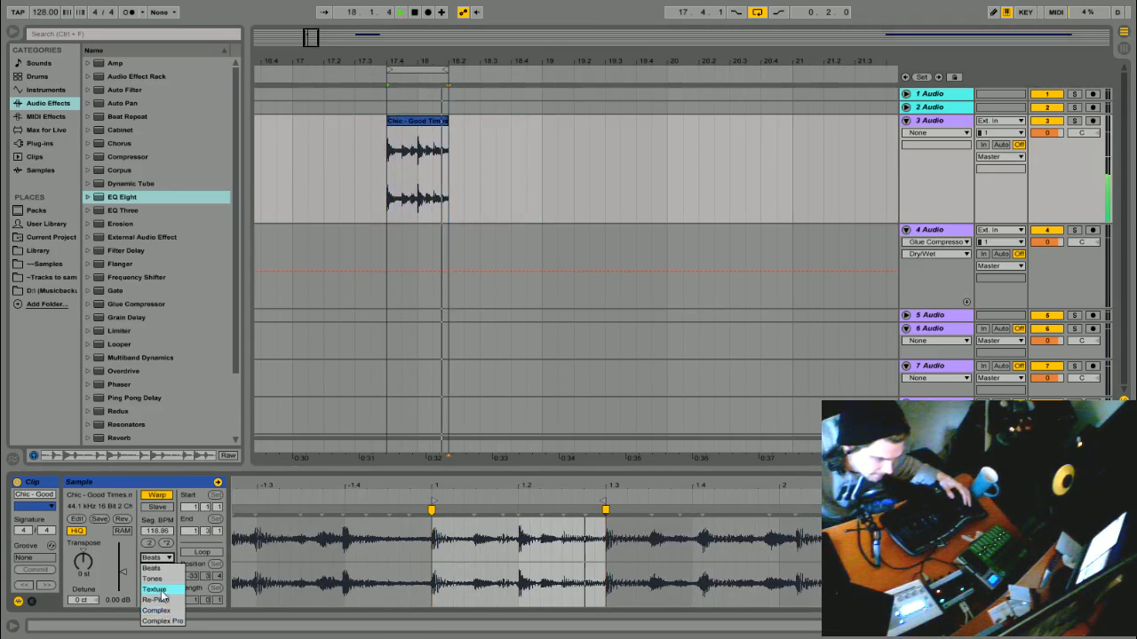
left_click(156, 600)
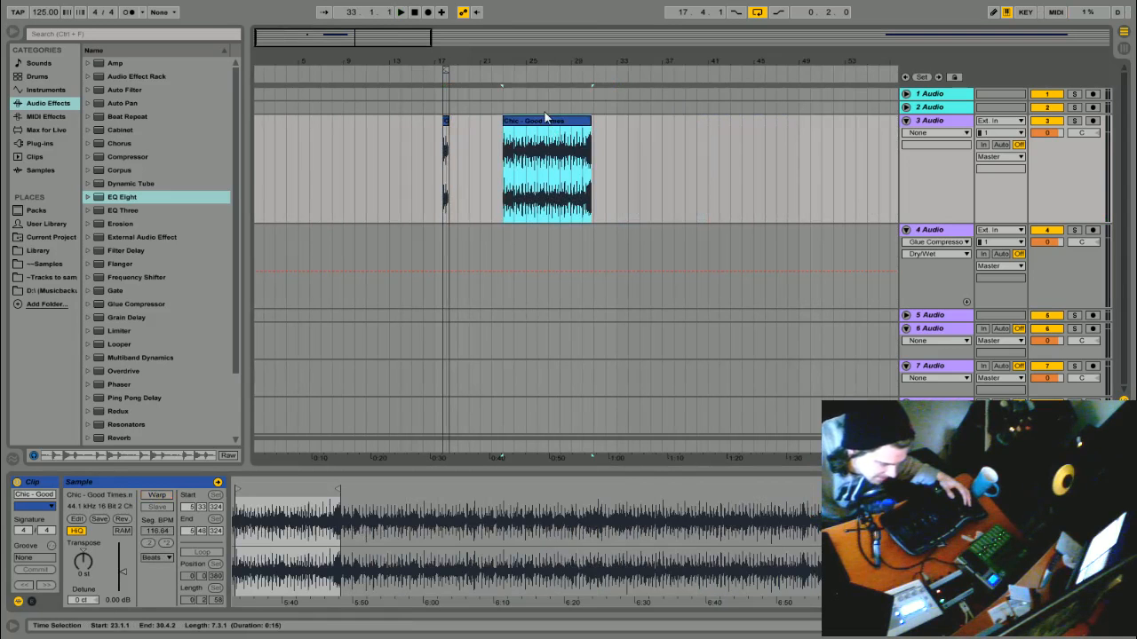
mouse_move(542, 194)
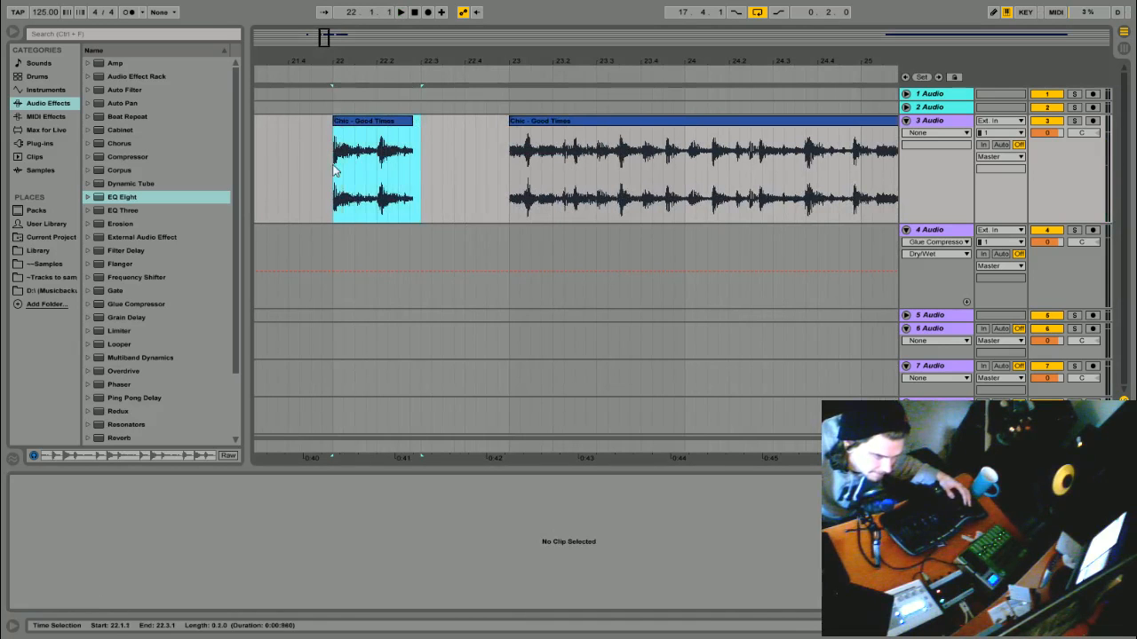
left_click(373, 169)
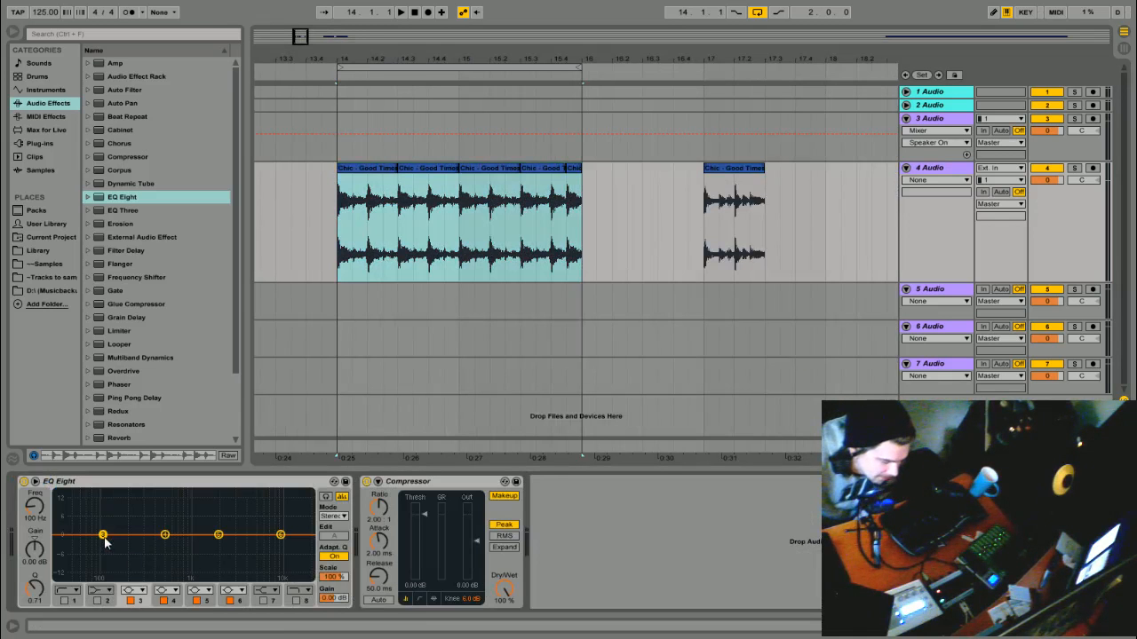
Drag EQ Eight band 1's node to a new frequency and gain
left_click_drag(102, 535, 82, 513)
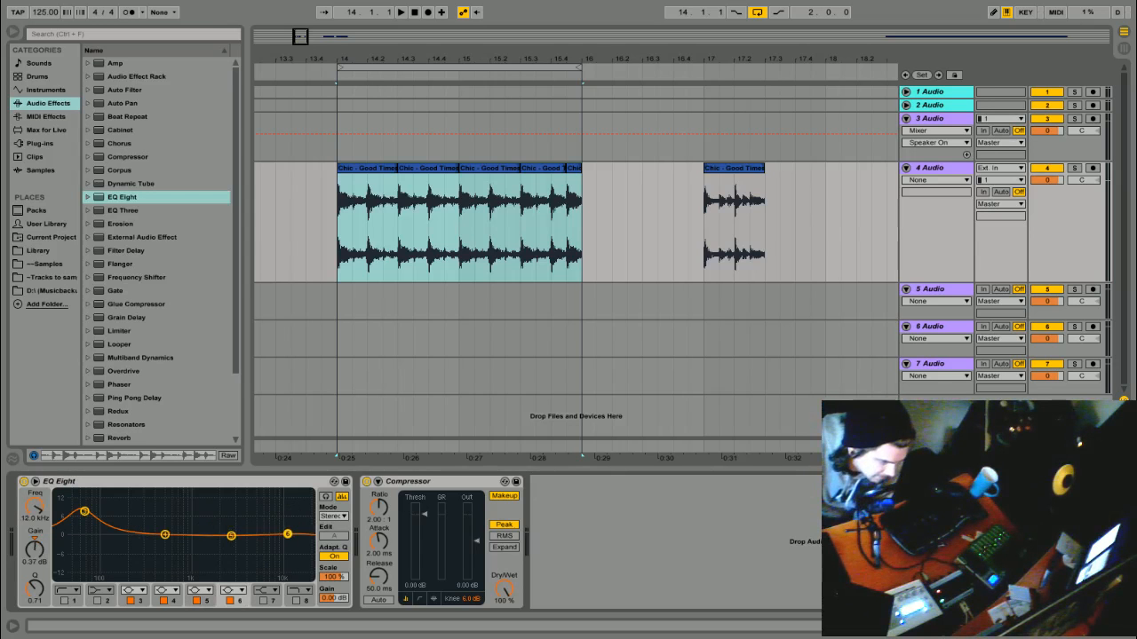
Return band 1 to flat and boost the band near 1.73 kHz by about 5.8 dB
left_click_drag(83, 513, 83, 535)
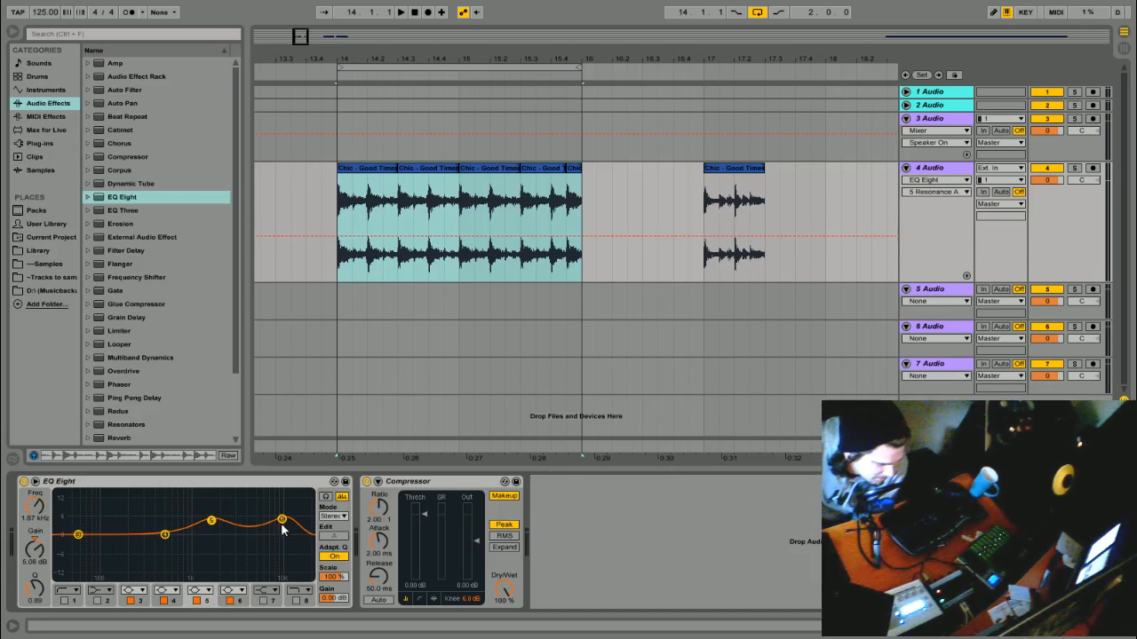
left_click_drag(282, 524, 283, 519)
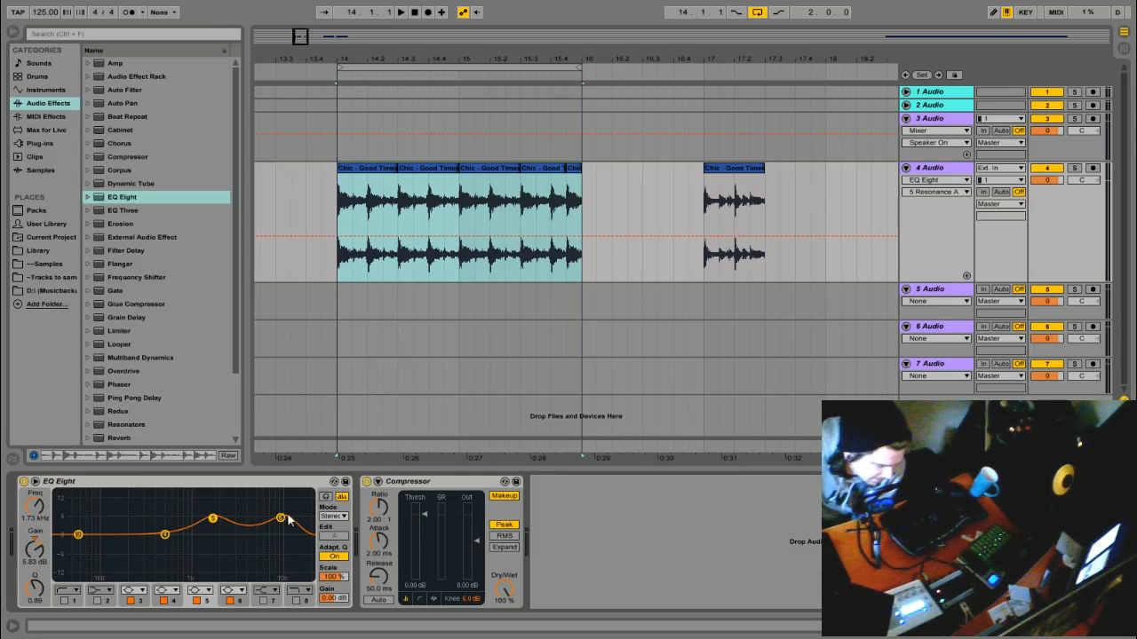
mouse_move(213, 517)
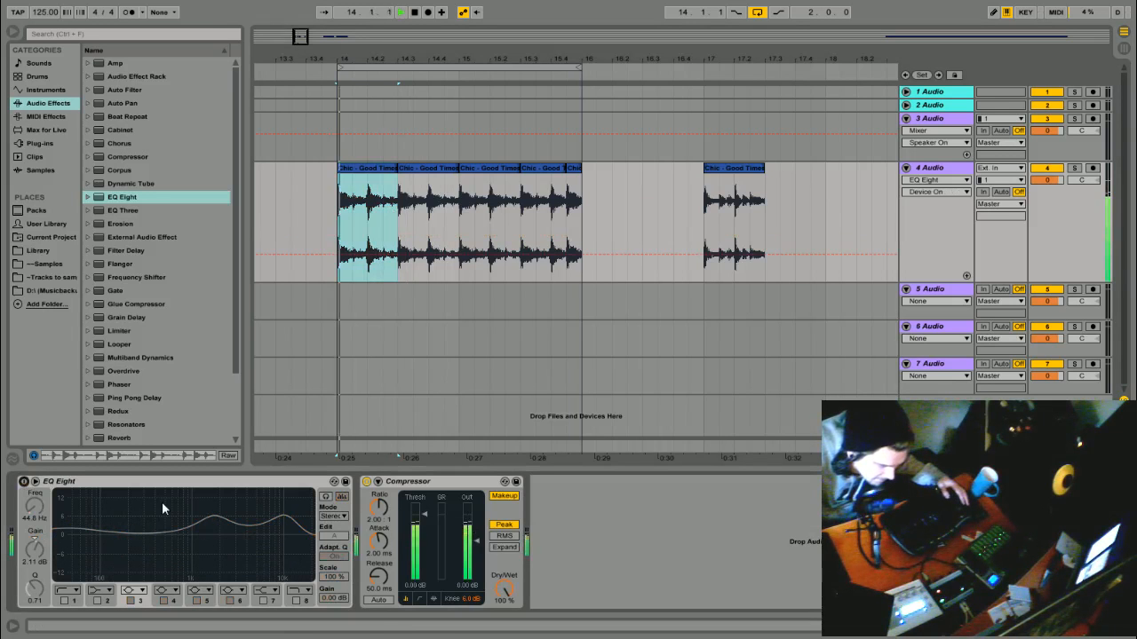
Switch EQ Eight back on, then select track 3 to show its devices
left_click(24, 482)
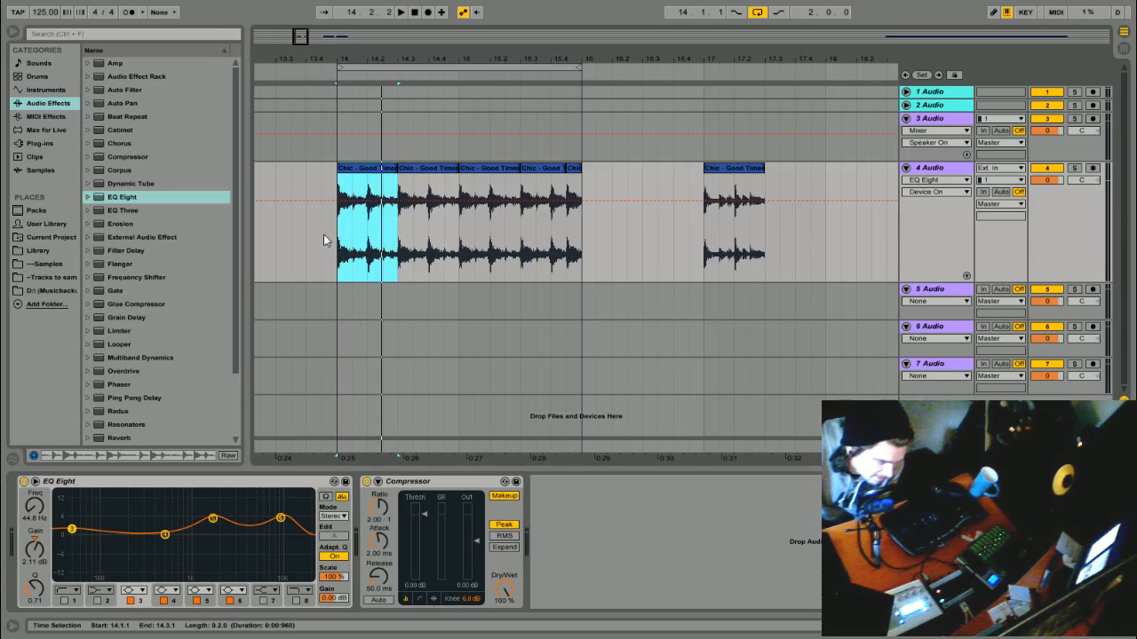
left_click(931, 118)
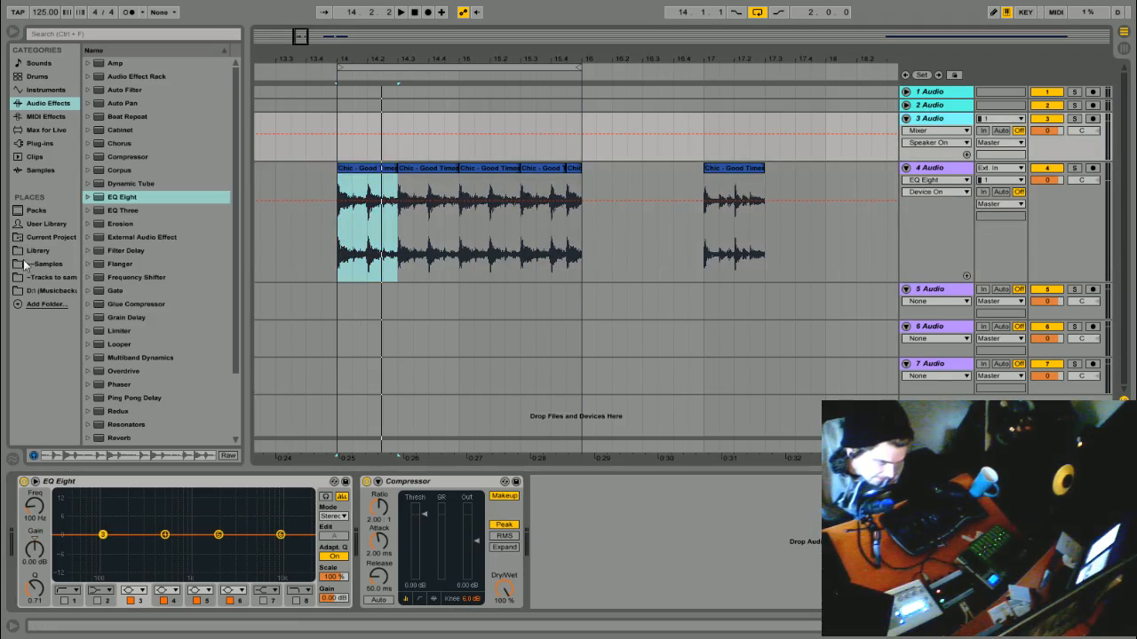
Open the VEH3 Housebeats 128BPM folder and audition several house drum loops
left_click(38, 251)
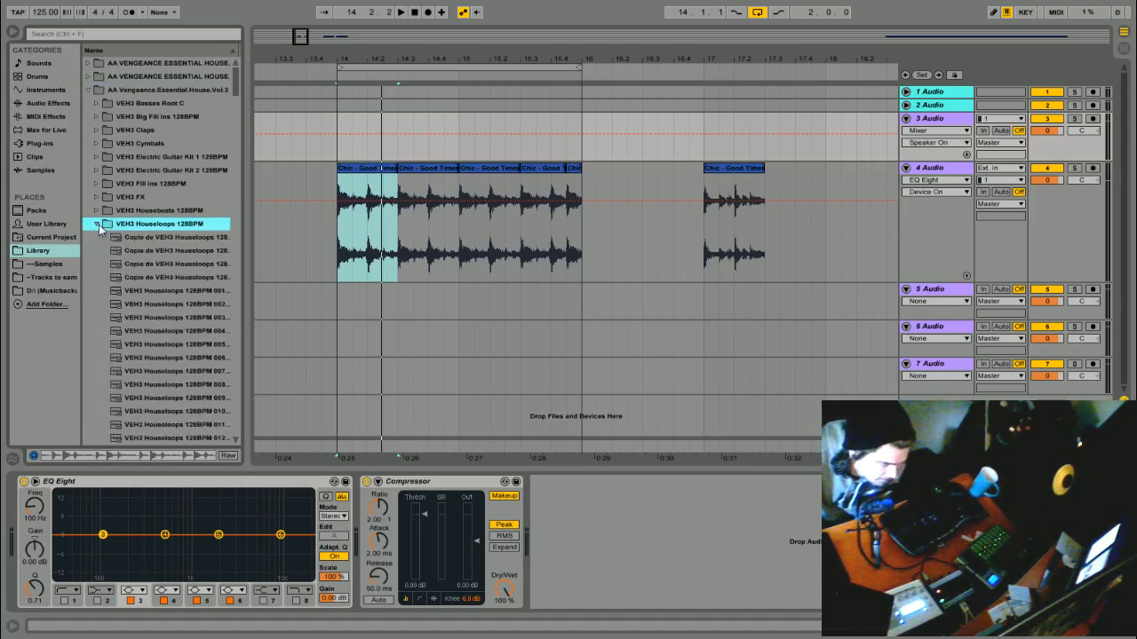
left_click(96, 224)
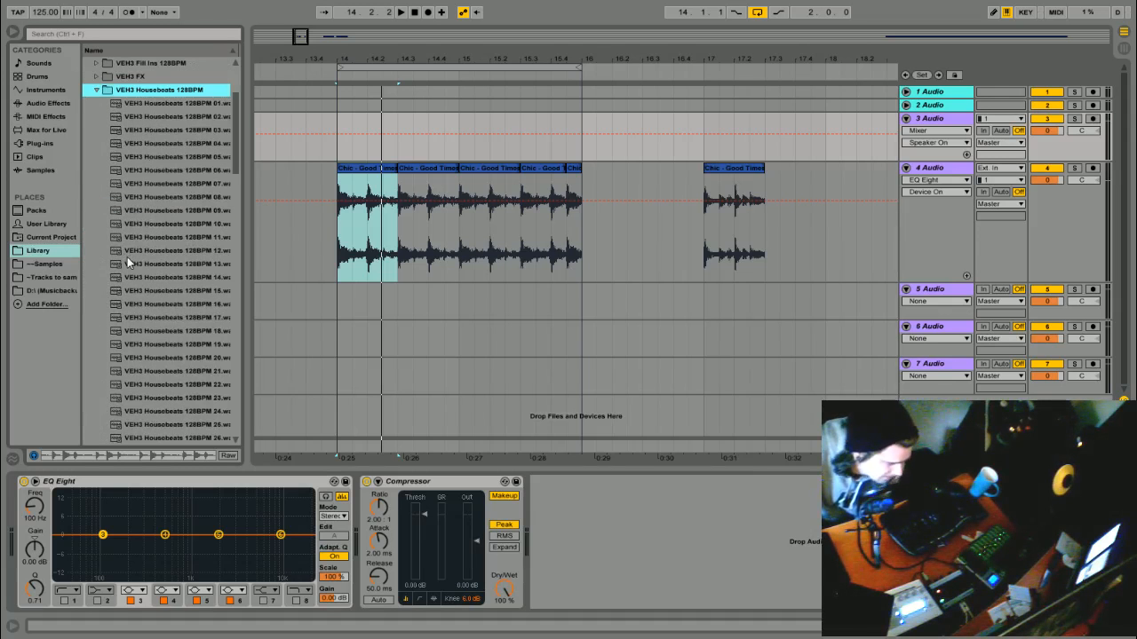
left_click(176, 264)
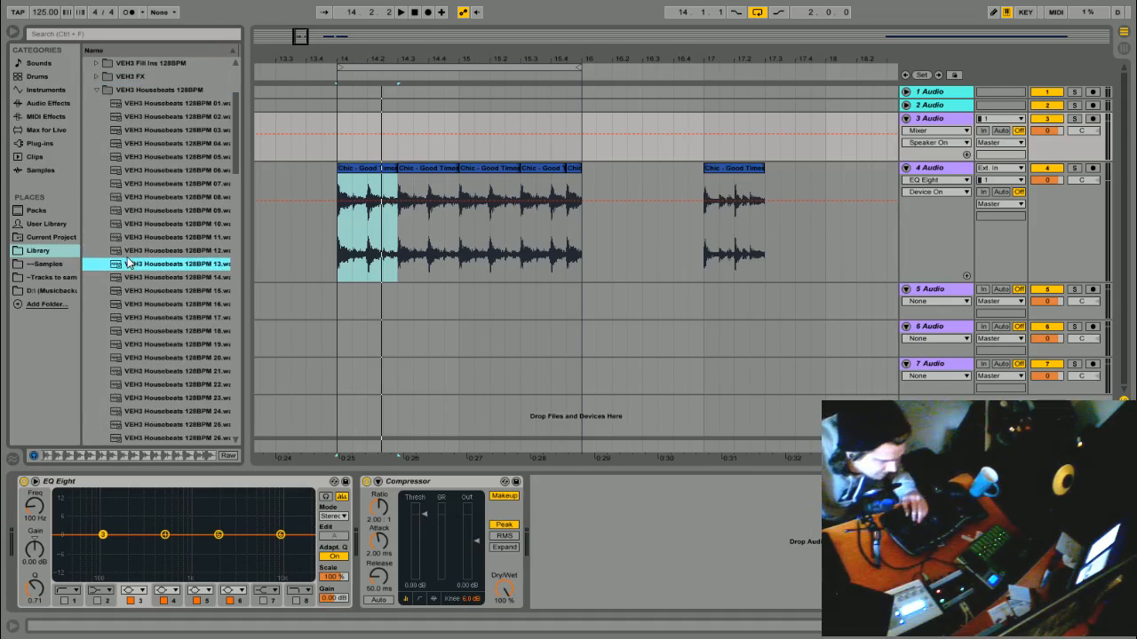
left_click(178, 290)
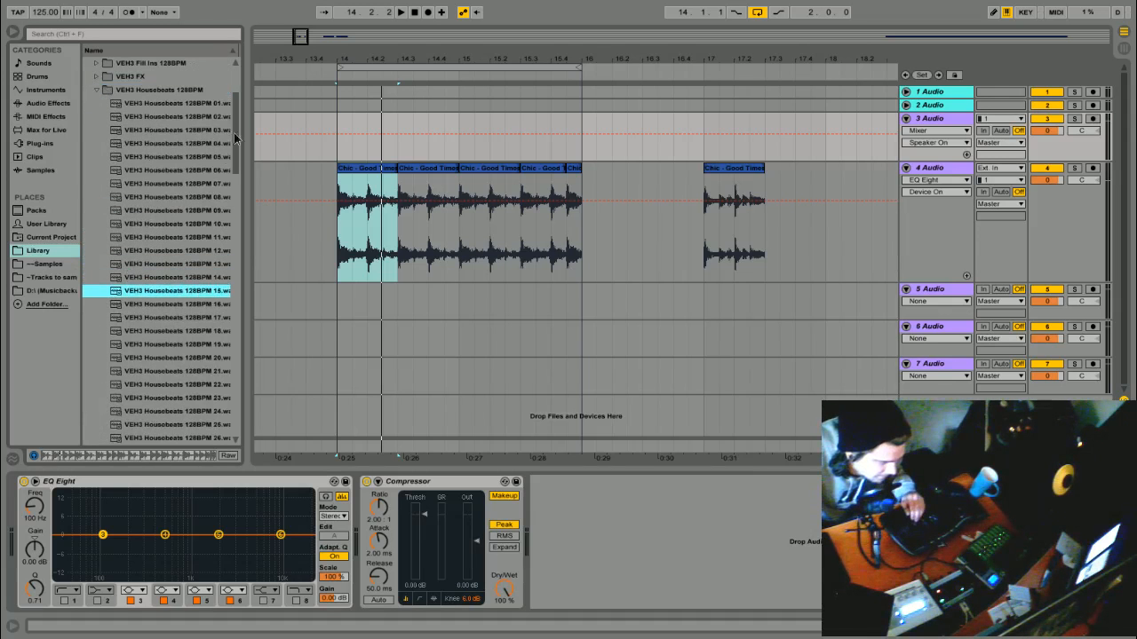
scroll("down", 3)
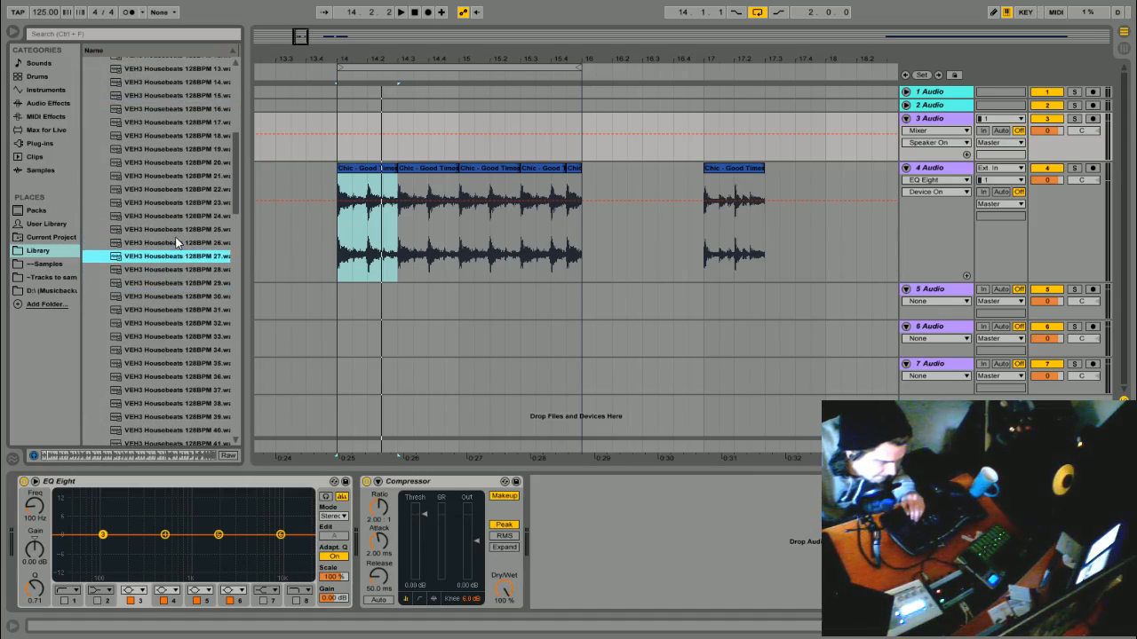
scroll("down", 3)
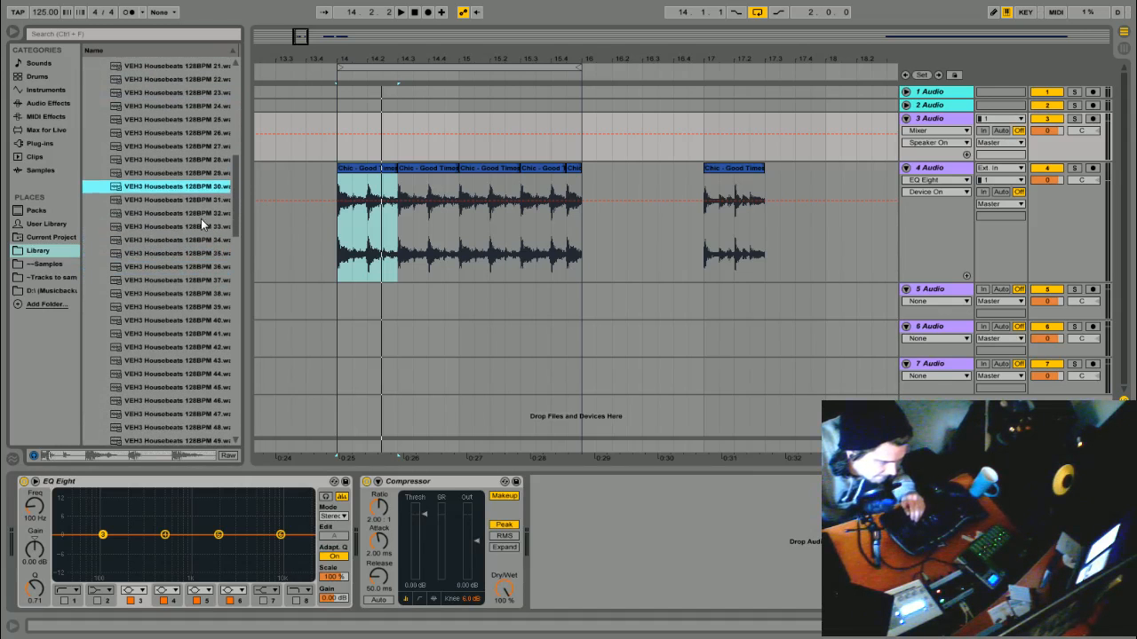
left_click(177, 226)
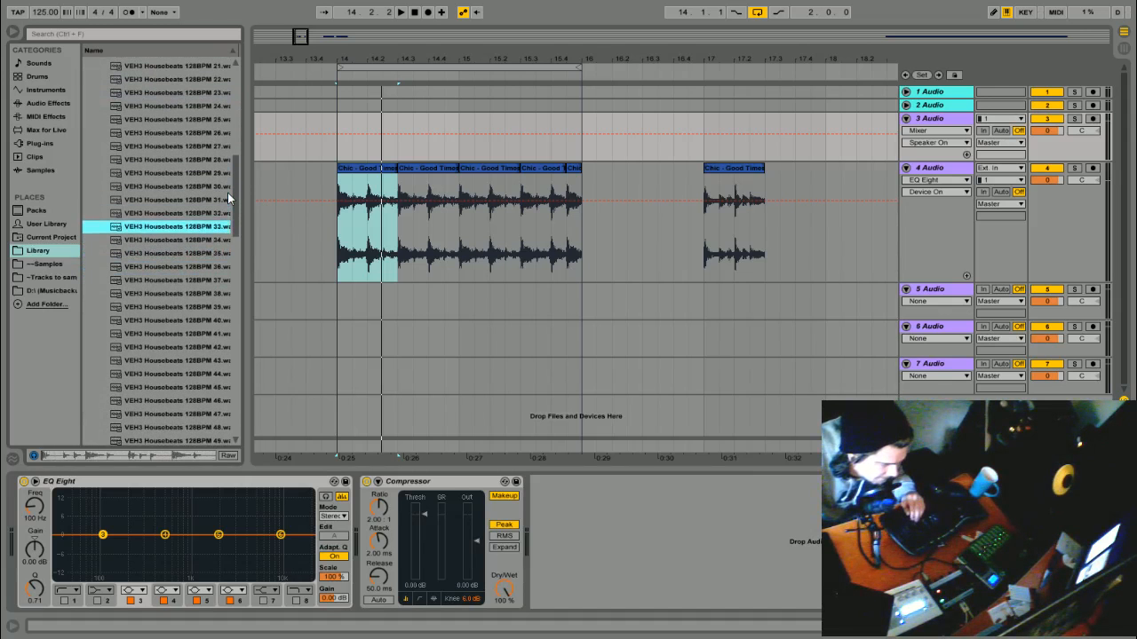
left_click(176, 253)
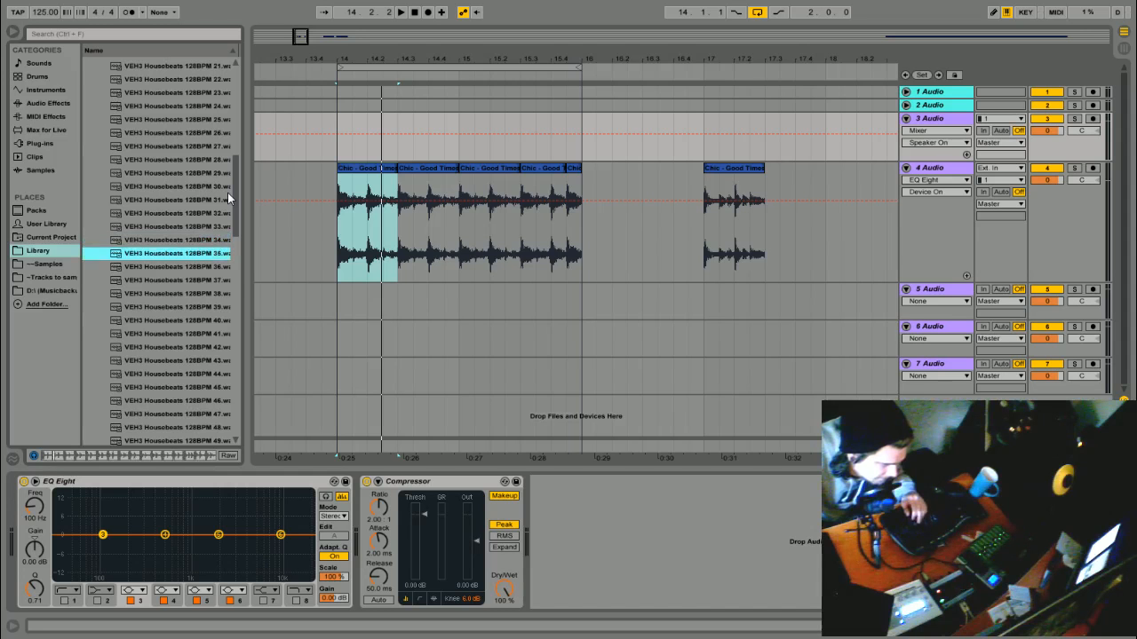
left_click(178, 293)
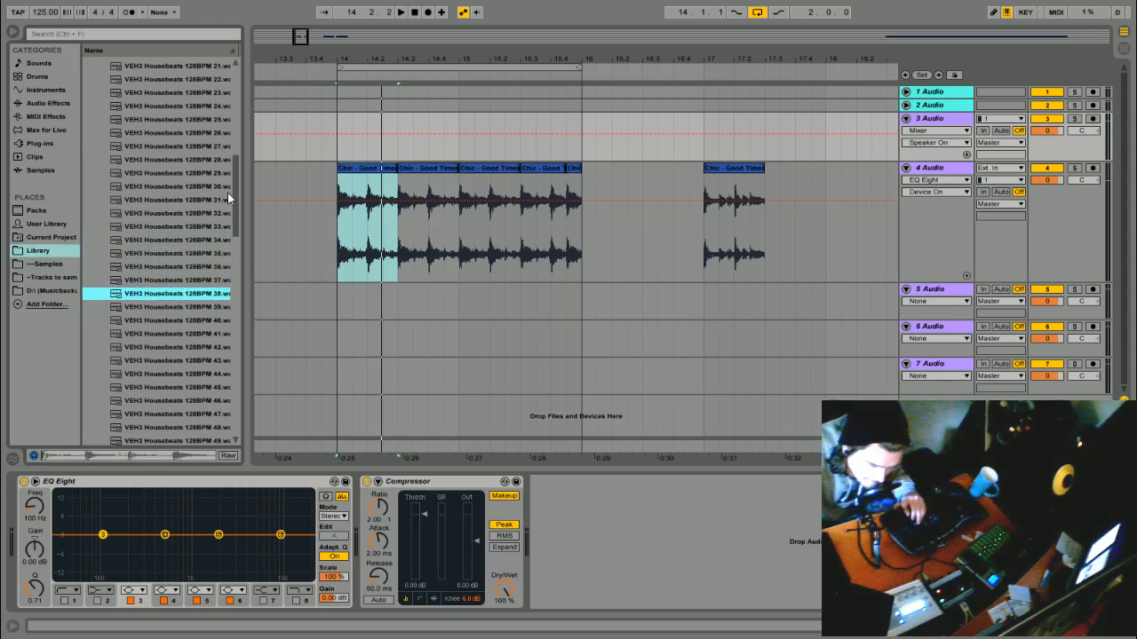
left_click(176, 333)
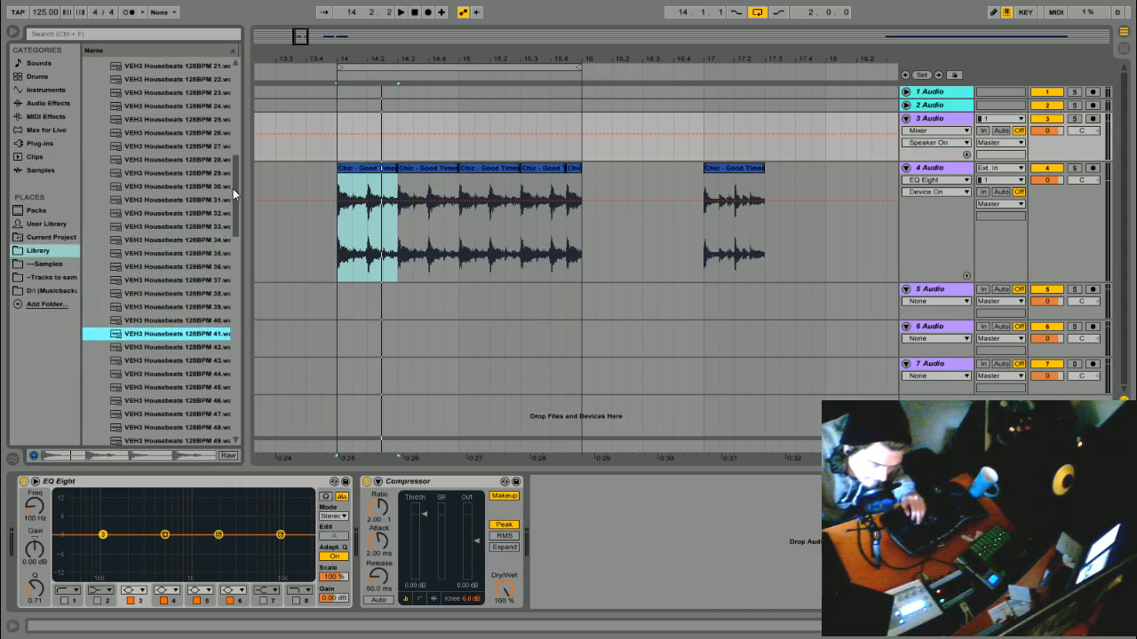
left_click(173, 347)
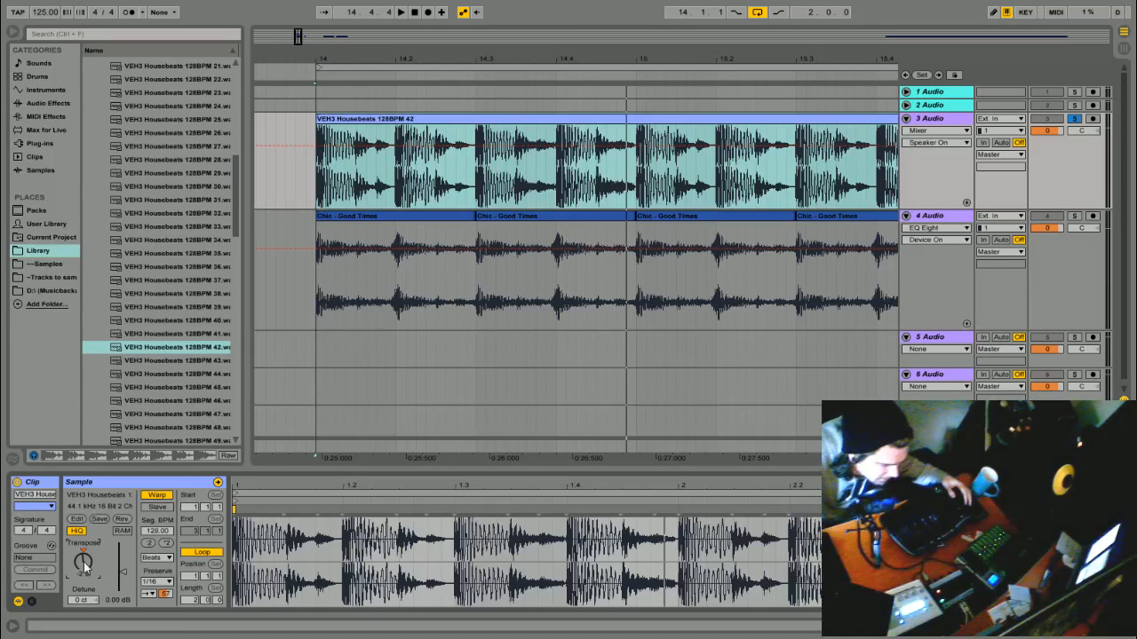
Show the drum track's flat EQ Eight and Compressor in Device View
left_click_drag(82, 561, 82, 573)
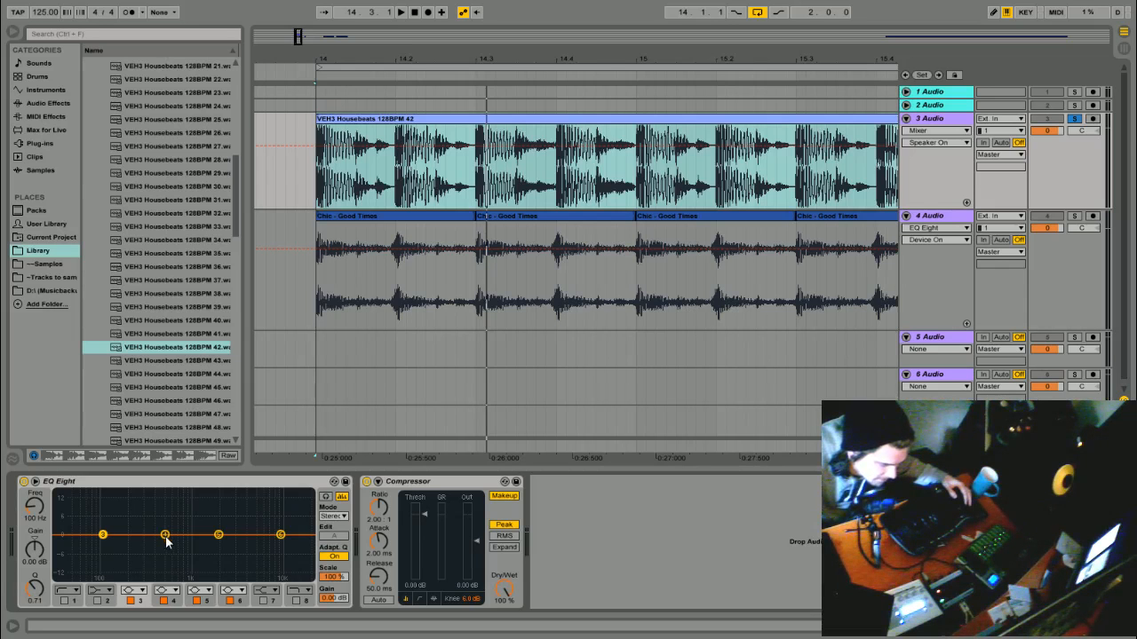
Pull EQ Eight band 4 down to about -11.3 dB at 197 Hz with Q near 2.3
left_click_drag(165, 539, 165, 578)
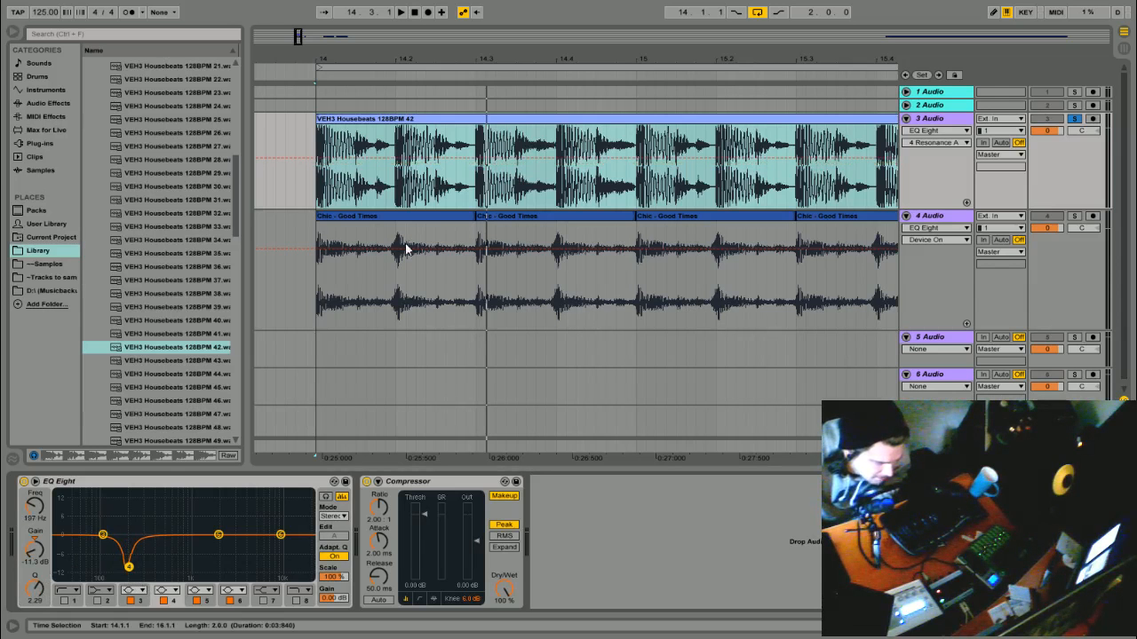
mouse_move(460, 177)
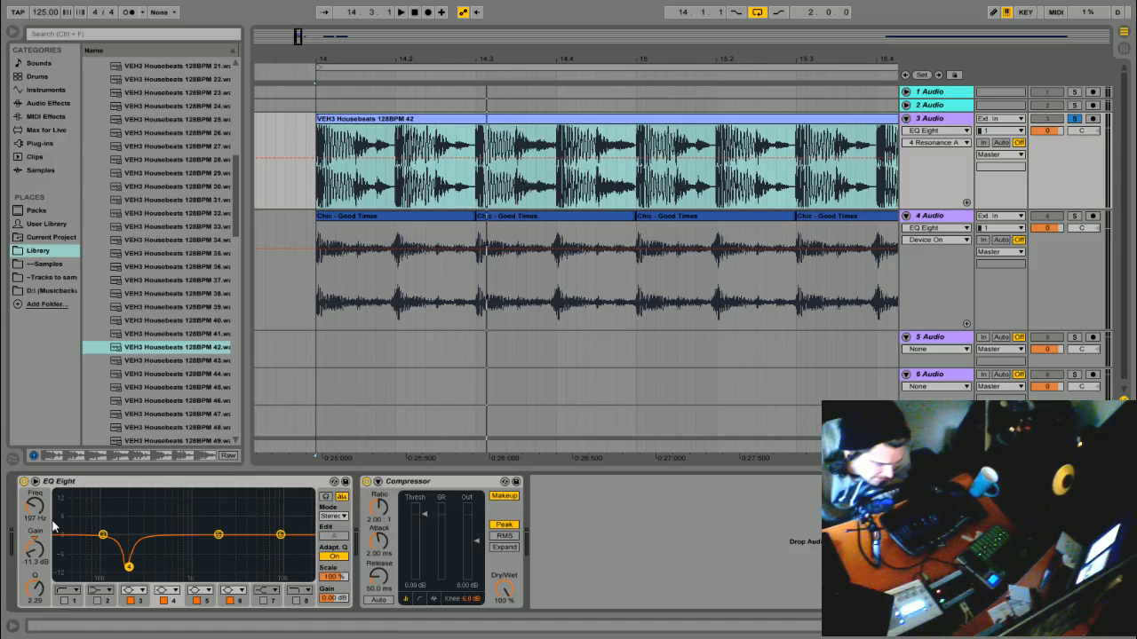
mouse_move(113, 520)
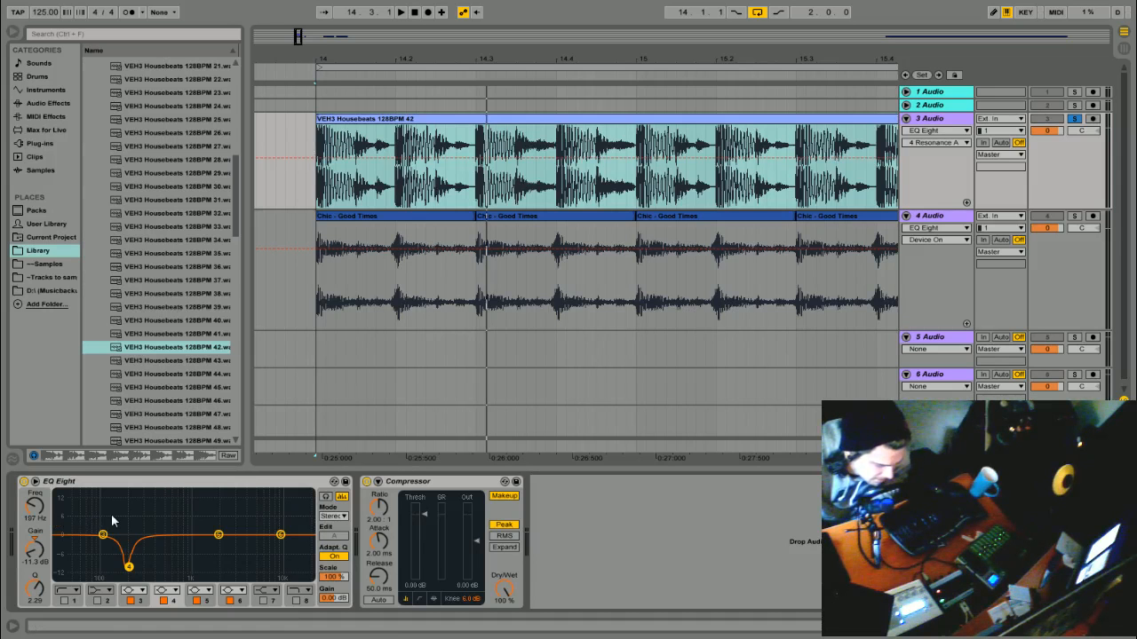
mouse_move(269, 506)
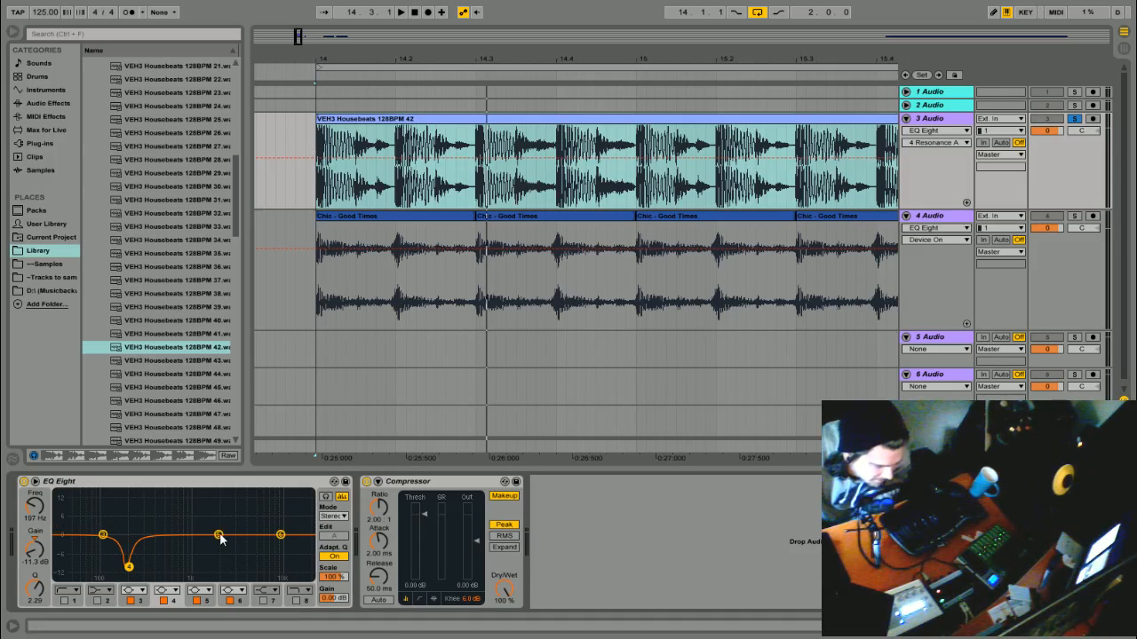
Drag EQ Eight band 5 down to about -3.95 dB at 932 Hz, Q around 1.1
left_click_drag(219, 536, 189, 541)
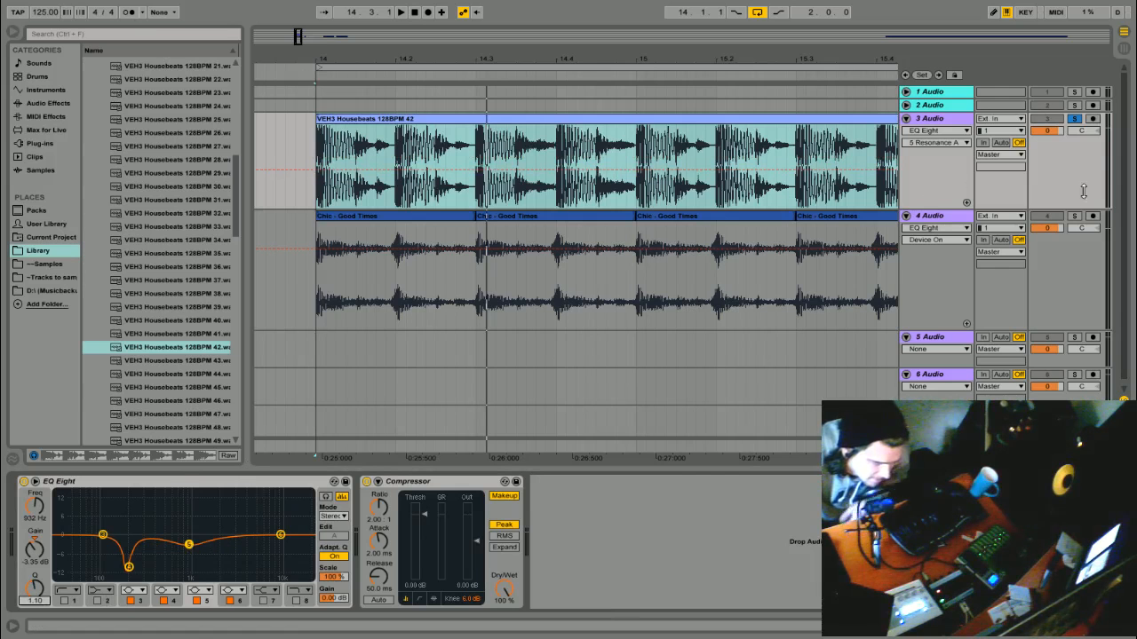
Bypass and re-enable EQ Eight to compare the two cuts, then stop playback
left_click(399, 11)
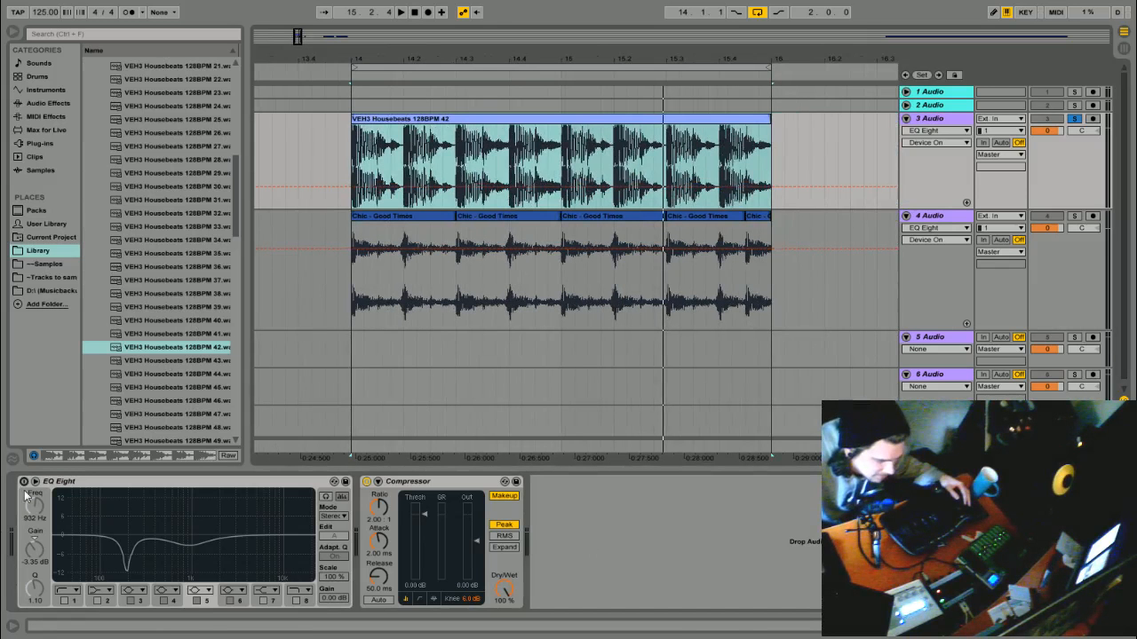
left_click(489, 164)
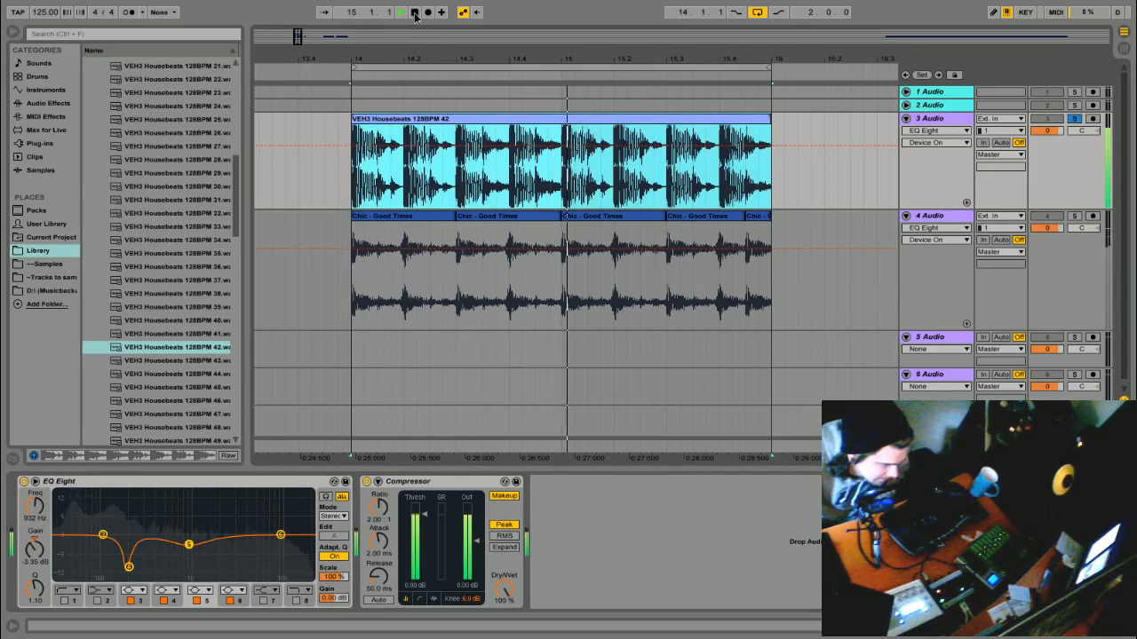
left_click(414, 11)
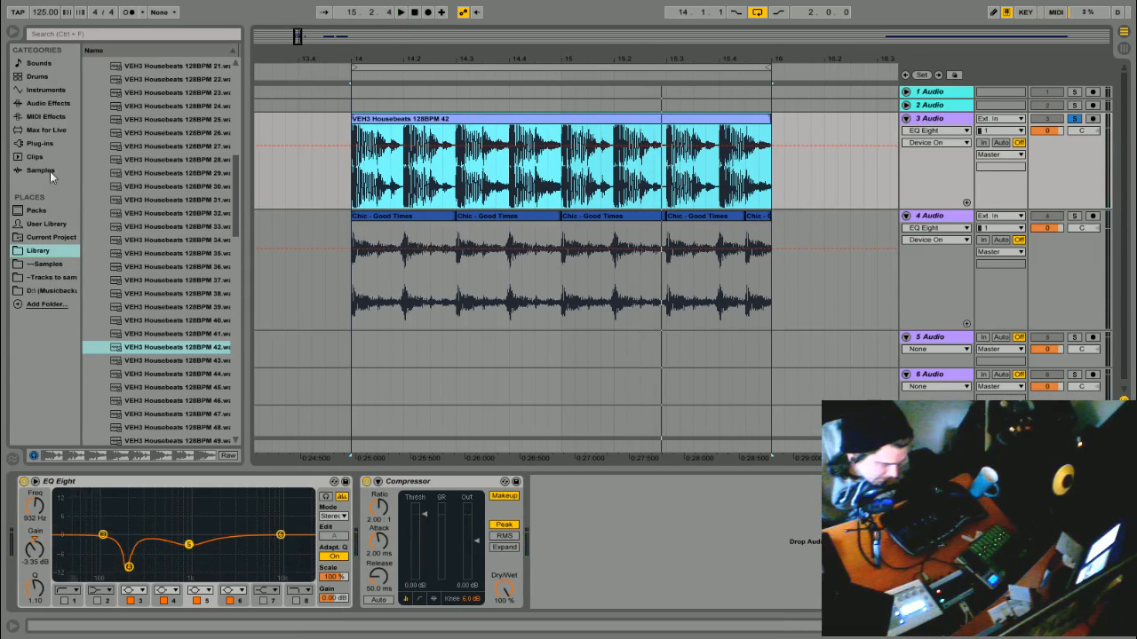
left_click(48, 103)
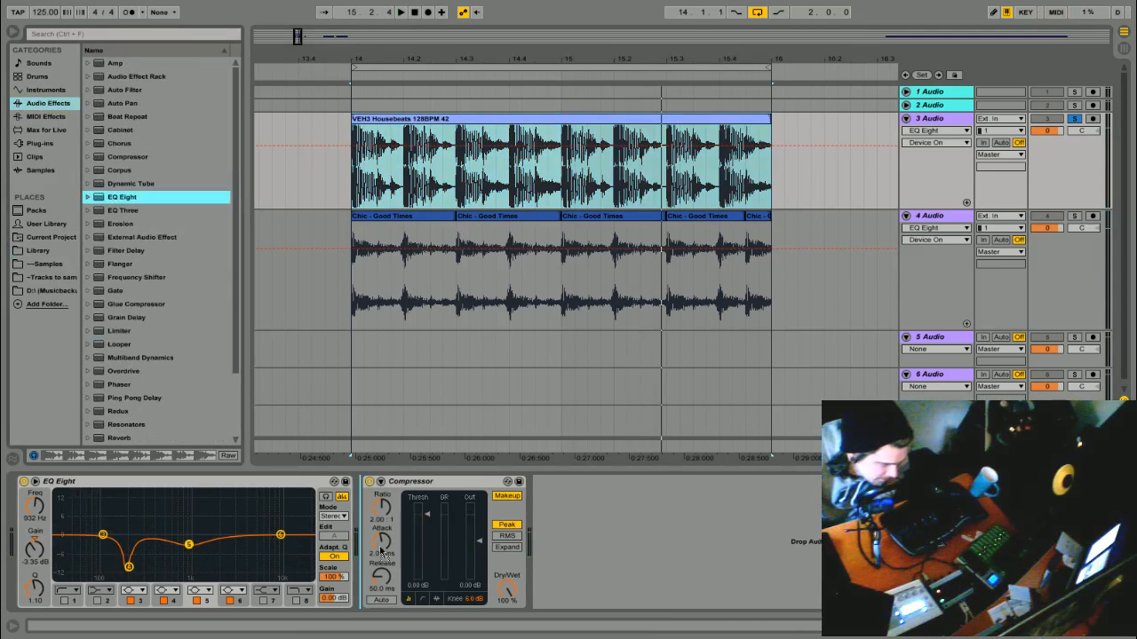